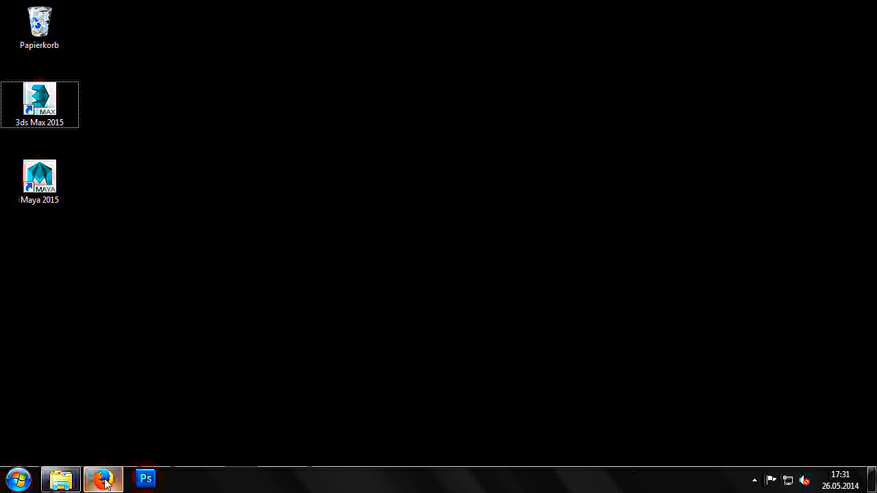
# - Bring Firefox with the GDN home page and filled-in login to the foreground
pyautogui.click(105, 479)
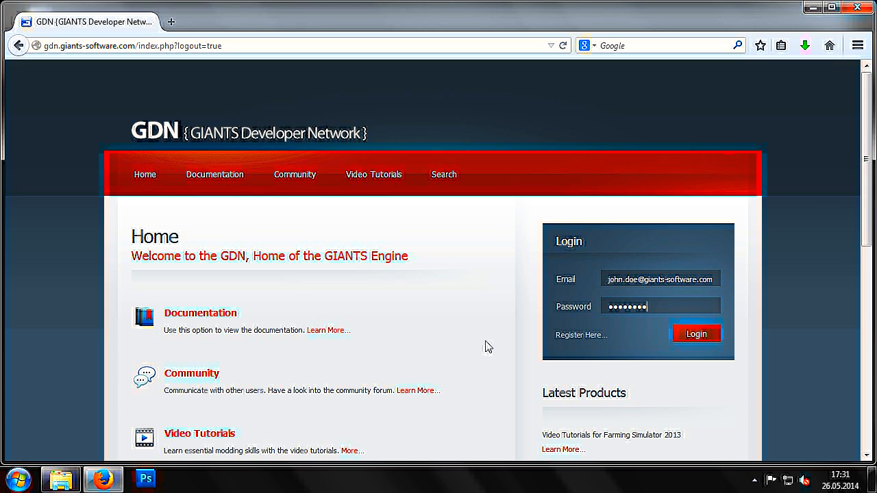
pyautogui.moveTo(696, 335)
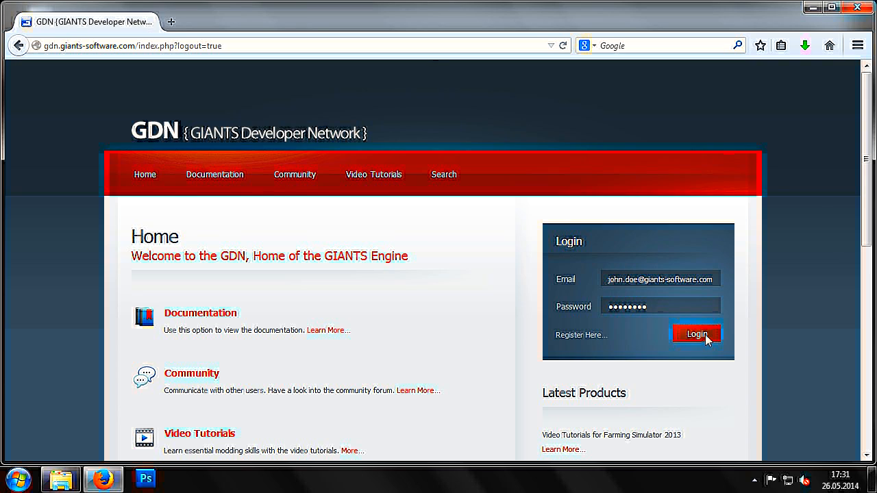
# - Log in to GDN and save the 3DS MAX Exporter Plugins v5.5.0 Beta installer from Downloads
pyautogui.click(696, 334)
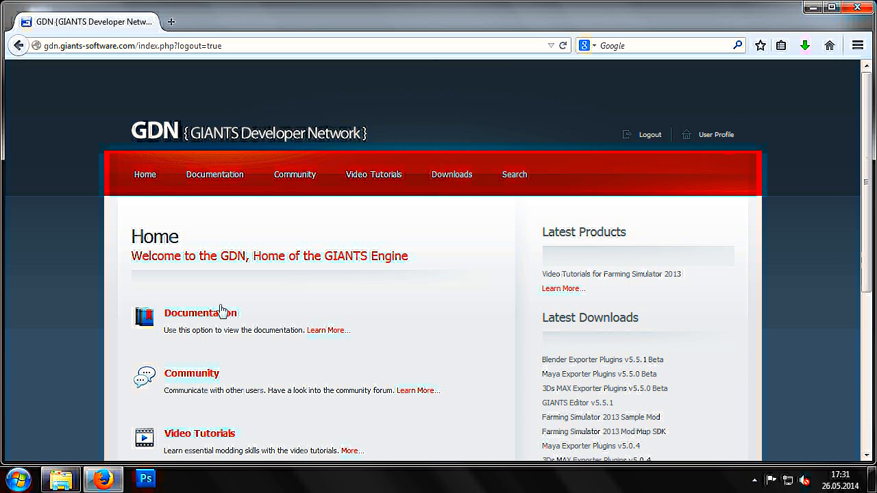
pyautogui.click(189, 259)
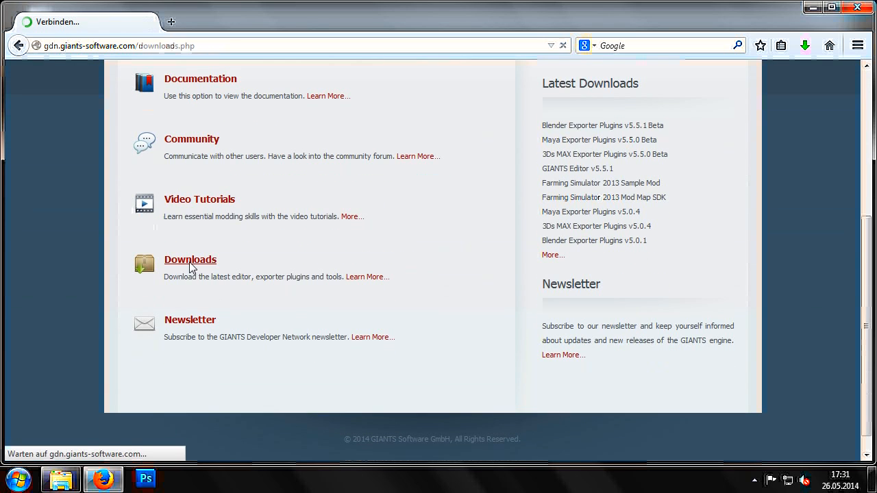
pyautogui.click(189, 259)
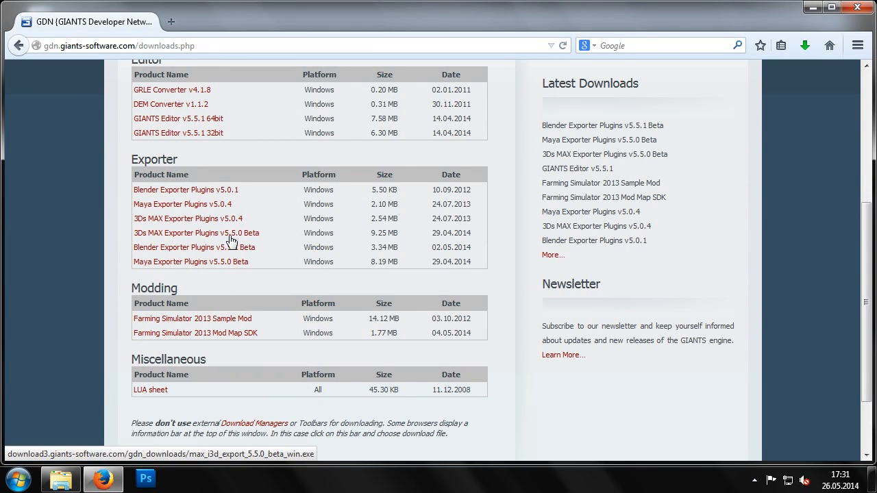
pyautogui.click(197, 233)
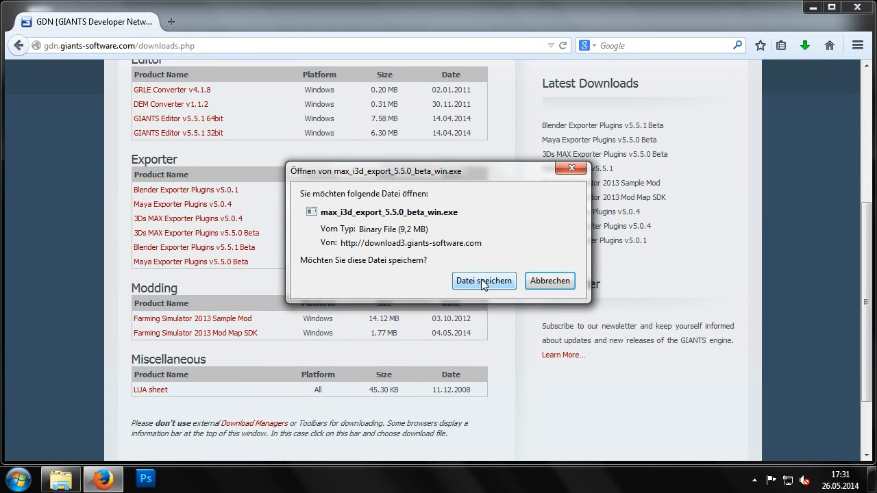
pyautogui.click(482, 281)
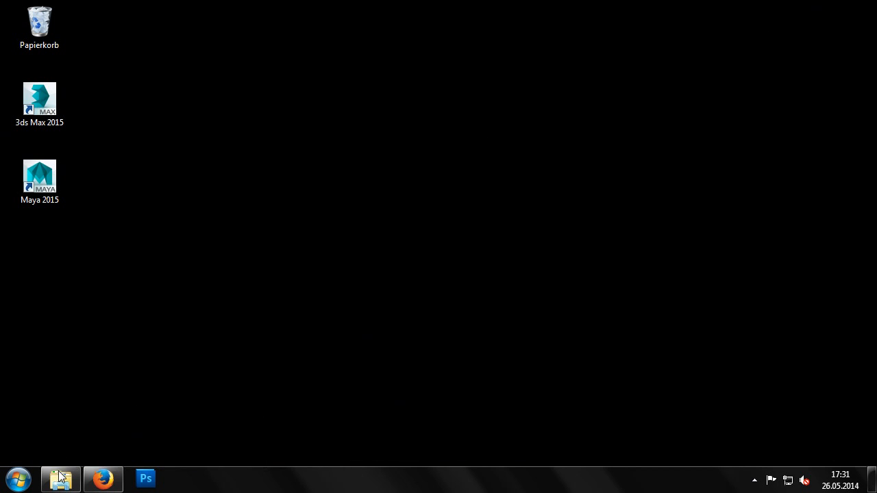
# - Run max_i3d_export_5.5.0_beta_win.exe from the Downloads folder in Windows Explorer
pyautogui.click(61, 480)
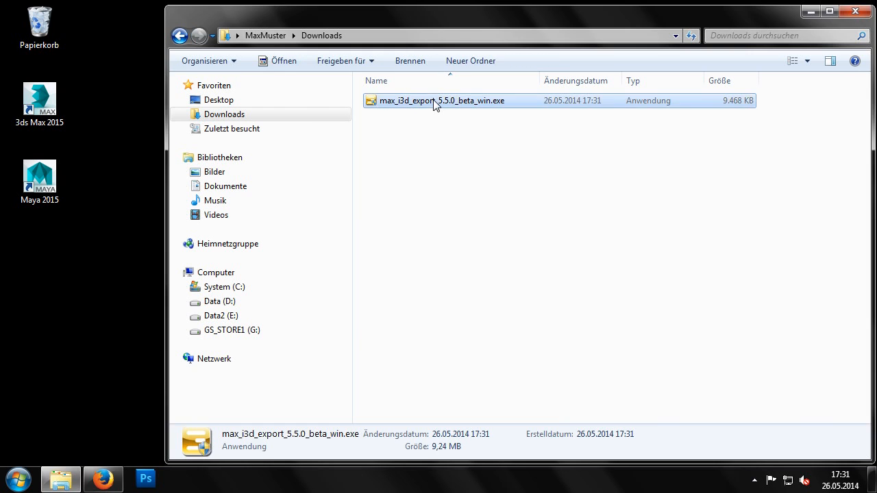
pyautogui.doubleClick(441, 100)
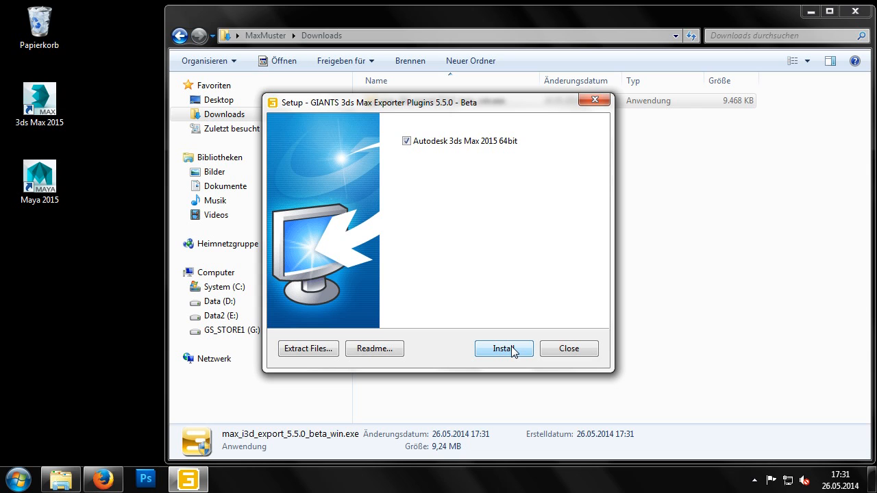
# - Install the exporter plugins for Autodesk 3ds Max 2015 64bit and acknowledge the success message
pyautogui.click(504, 348)
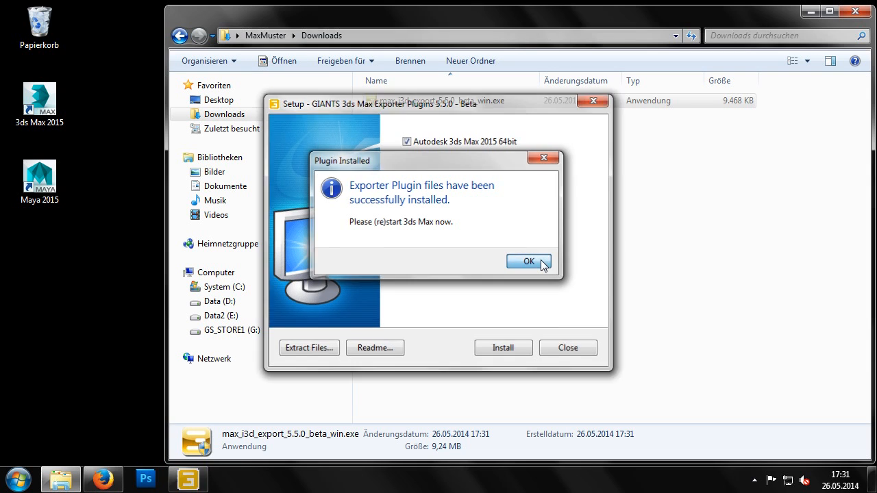
pyautogui.click(529, 262)
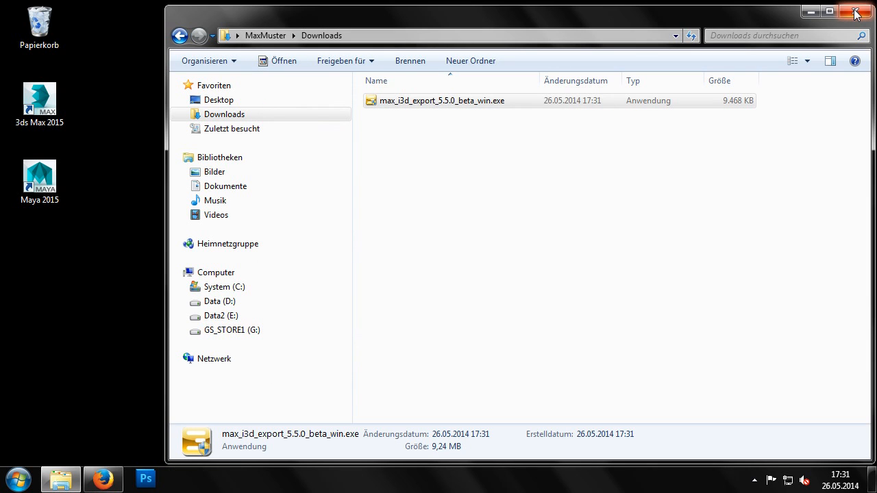
# - Close the Downloads window and launch 3ds Max 2015 from the desktop shortcut
pyautogui.click(855, 11)
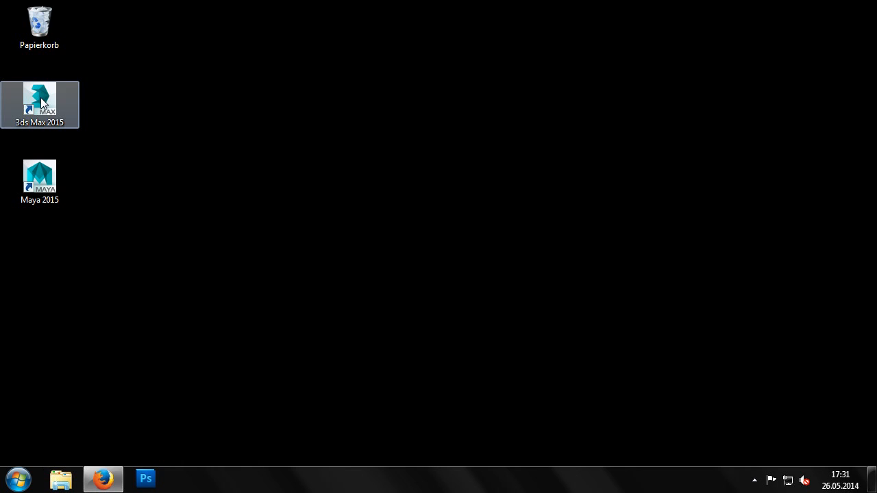
pyautogui.doubleClick(39, 103)
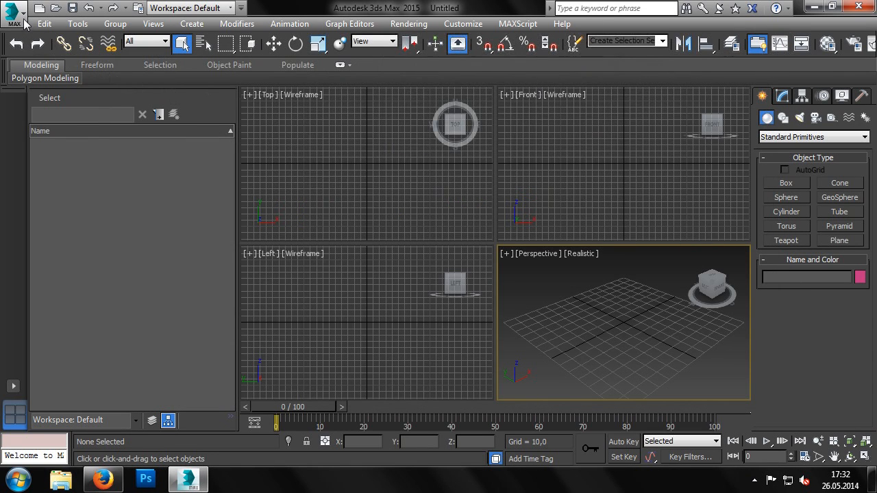
# - Export the scene with 'Save as type' GIANTS I3D (*.I3D) to reach the I3D Exporter options
pyautogui.click(14, 11)
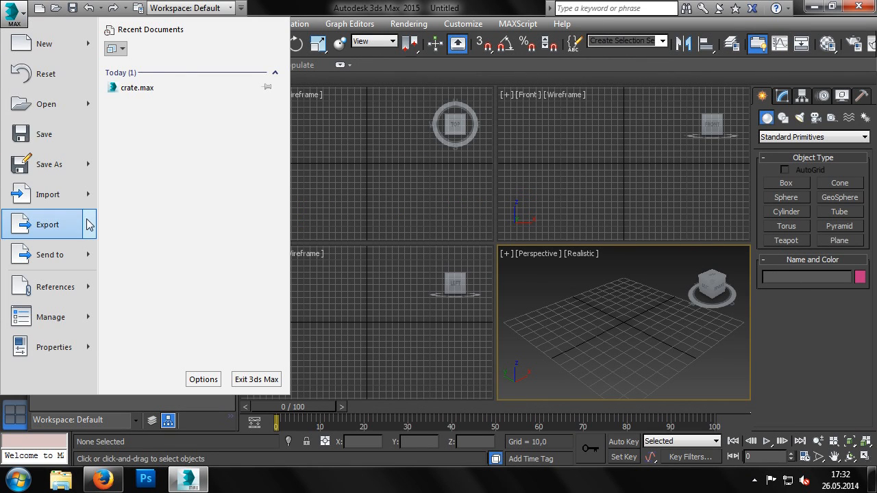
pyautogui.click(46, 225)
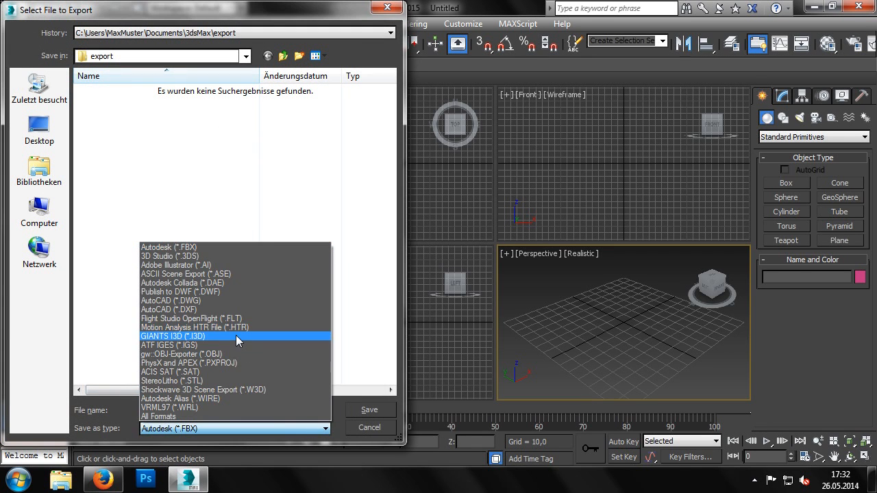
pyautogui.click(173, 336)
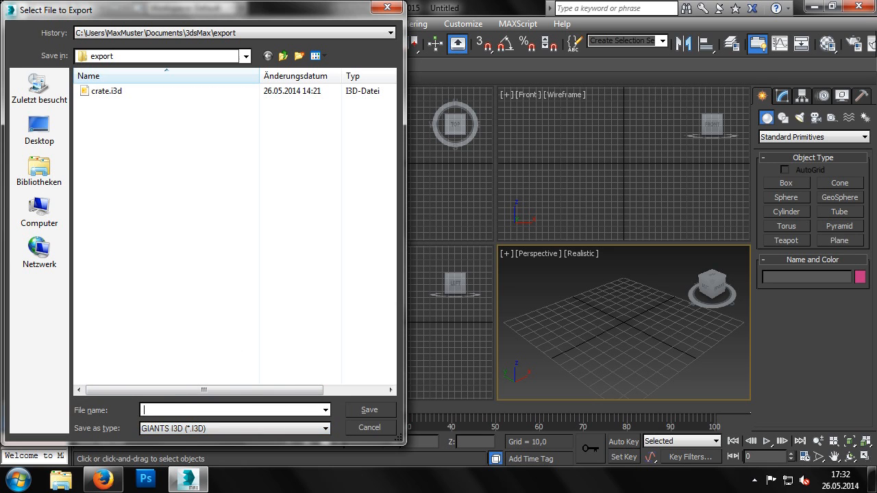
pyautogui.click(369, 408)
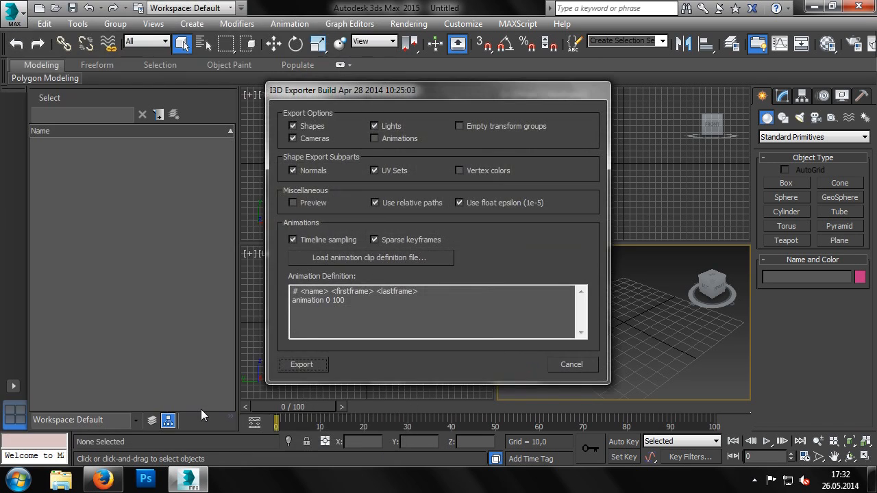